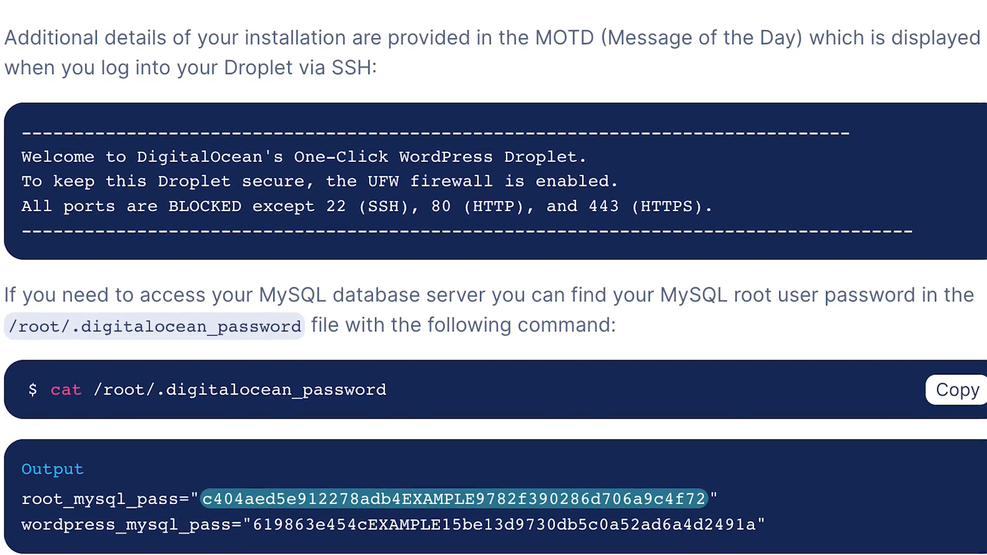
scroll(down, 3)
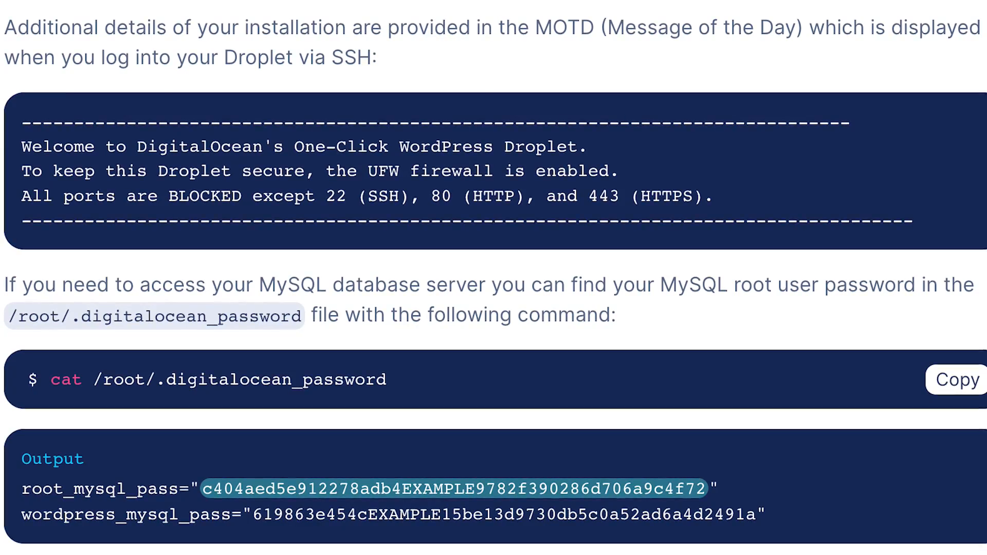